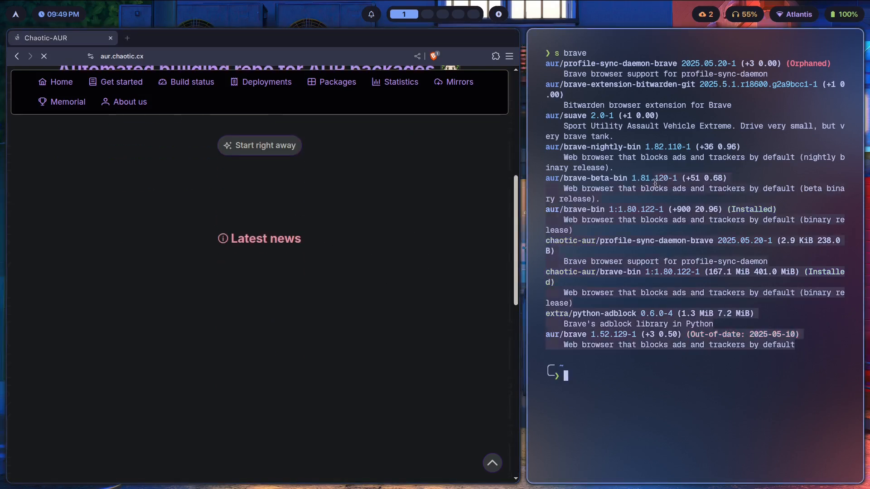
Step: Open the 'Get started' setup instructions on aur.chaotic.cx in Brave
{"action": "left_click", "coordinate": [116, 81]}
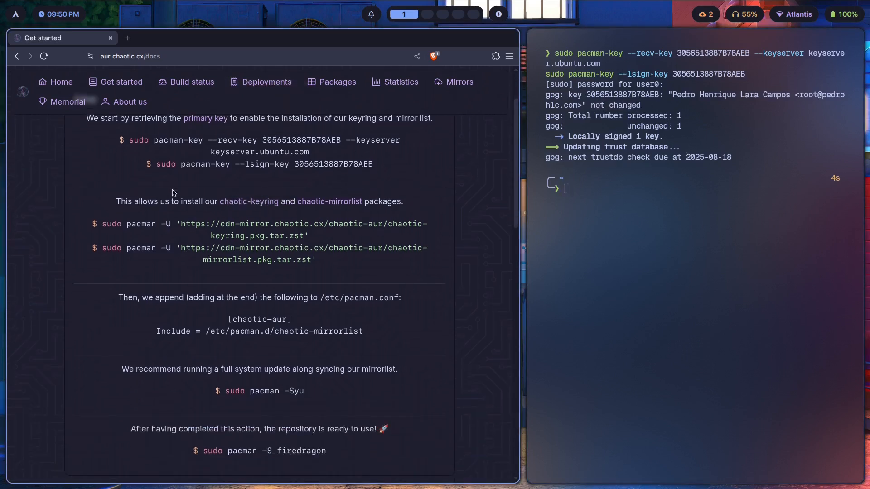
{"action": "mouse_move", "coordinate": [330, 260]}
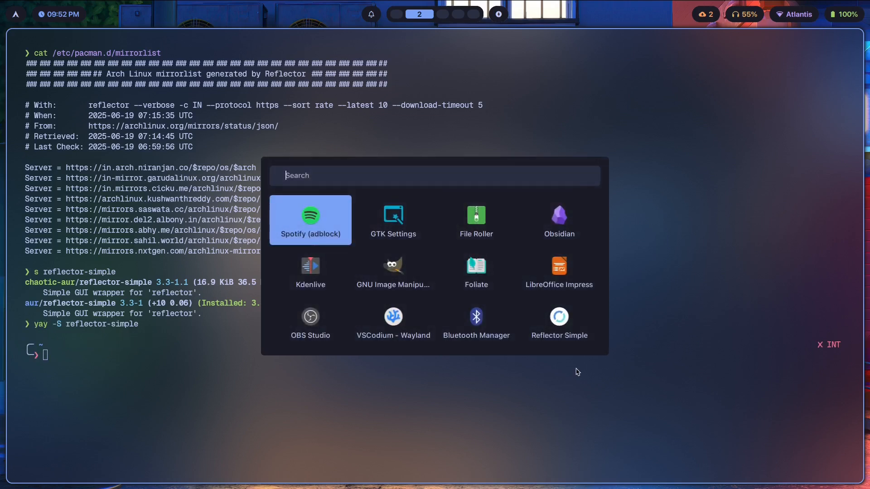
Step: Launch Reflector Simple and scroll through its country list to choose India alongside Worldwide
{"action": "left_click", "coordinate": [558, 316]}
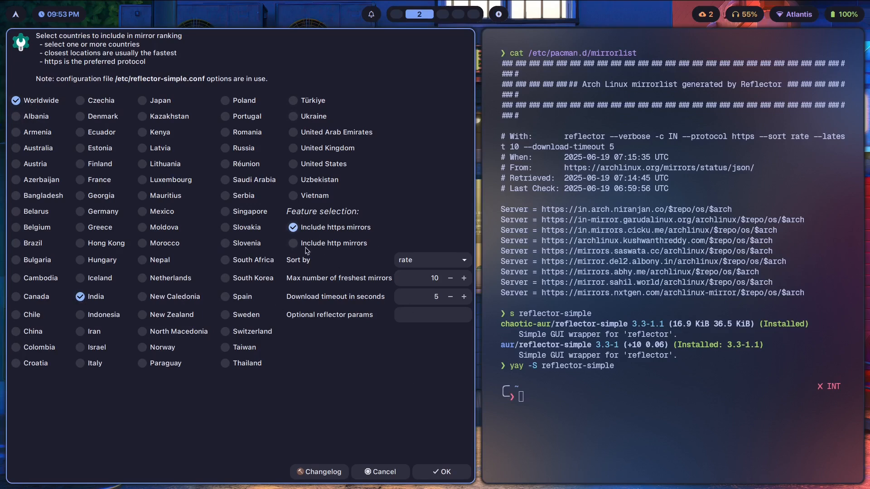
{"action": "scroll", "scroll_direction": "down", "scroll_amount": 3}
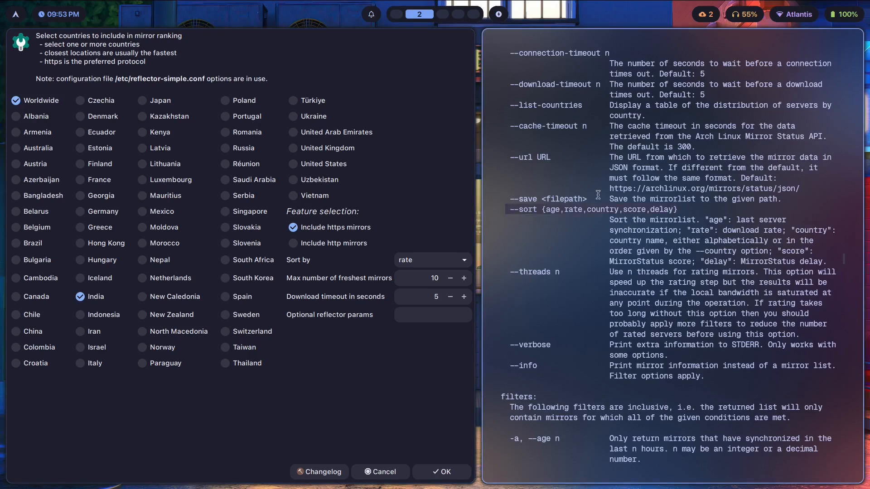